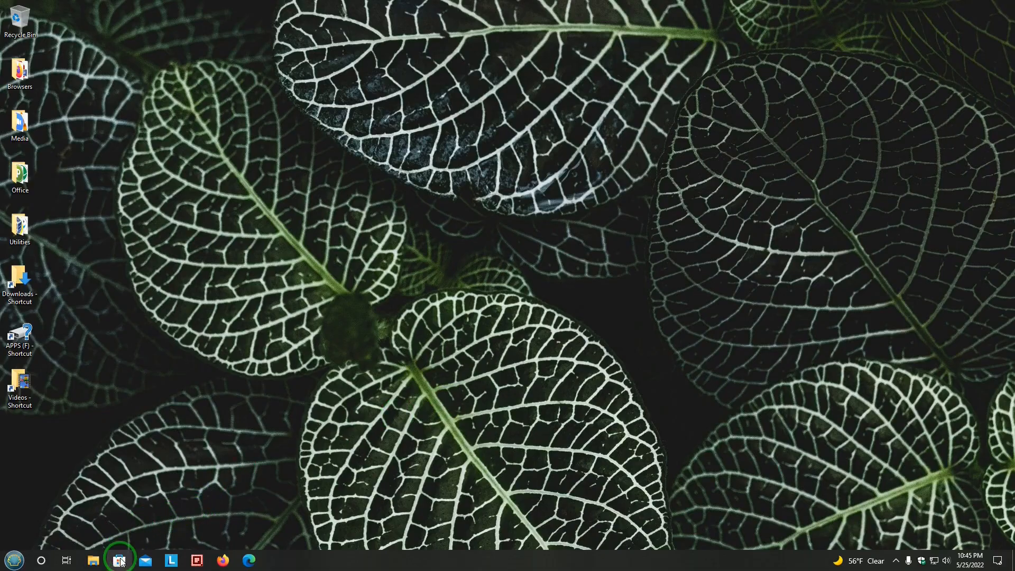
Search the Microsoft Store for 'spellboy'
left_click(118, 560)
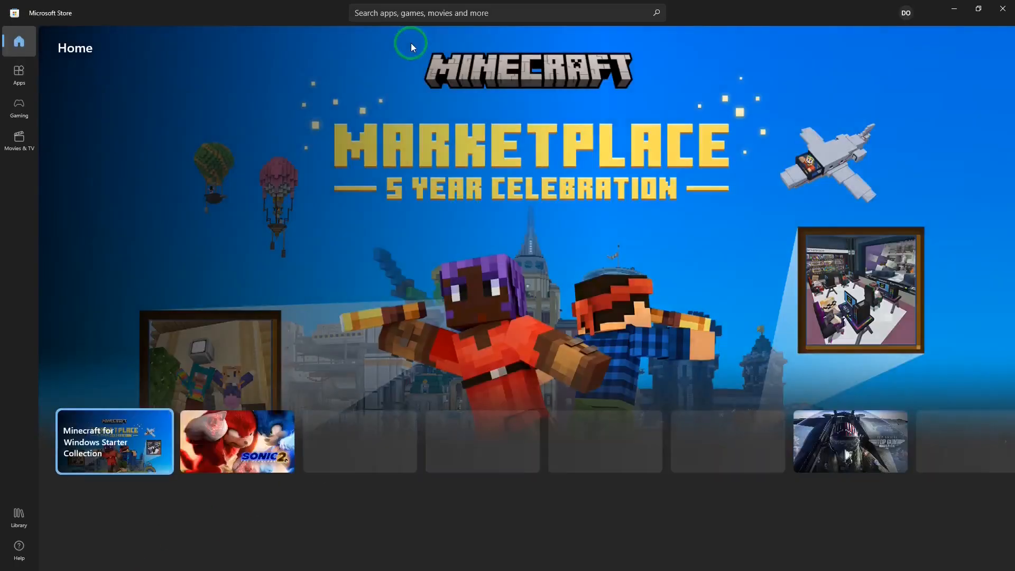
left_click(505, 13)
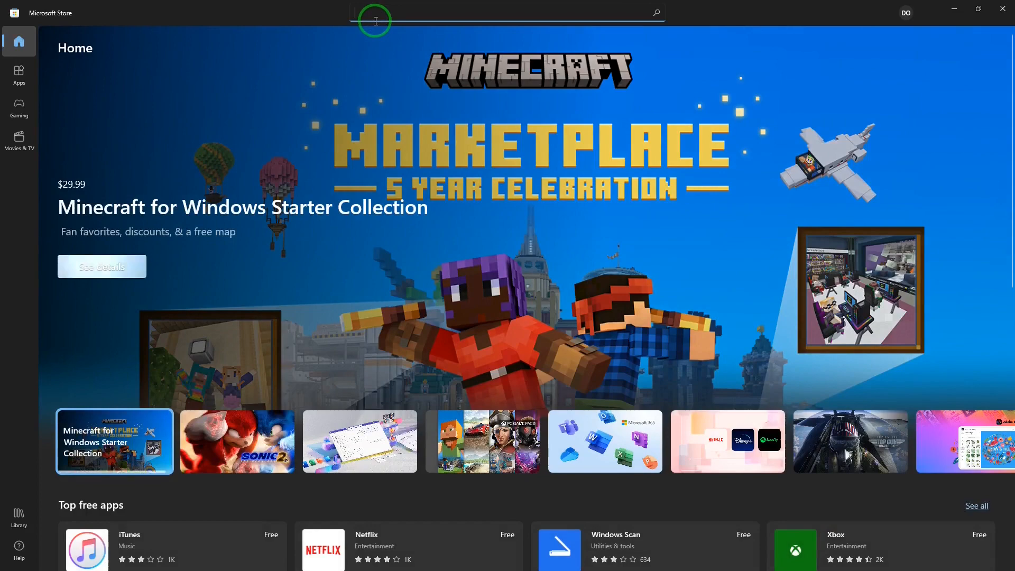
type("spellboy")
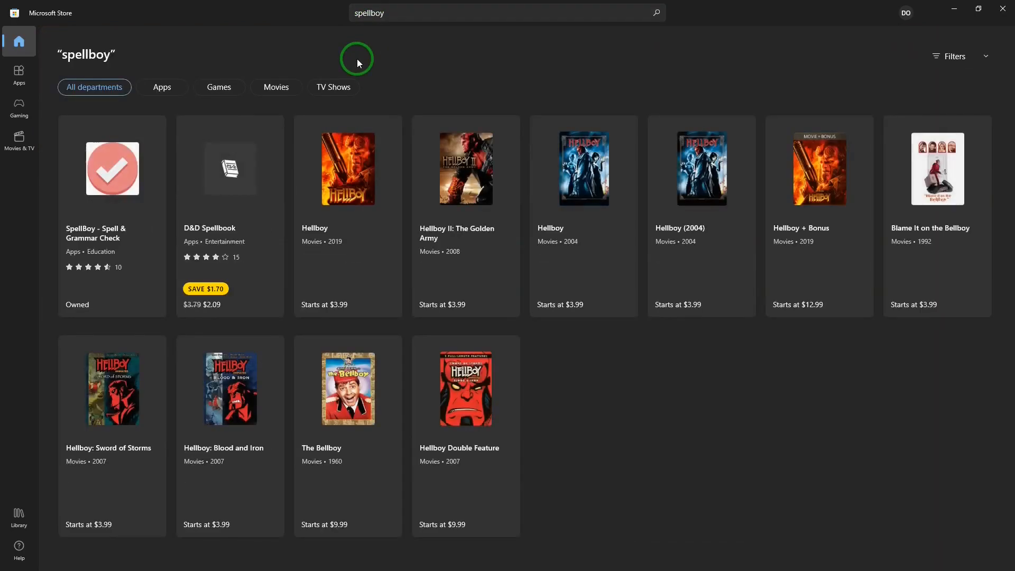
Open the SpellBoy - Spell & Grammar Check listing and scroll through its reviews and features
left_click(111, 169)
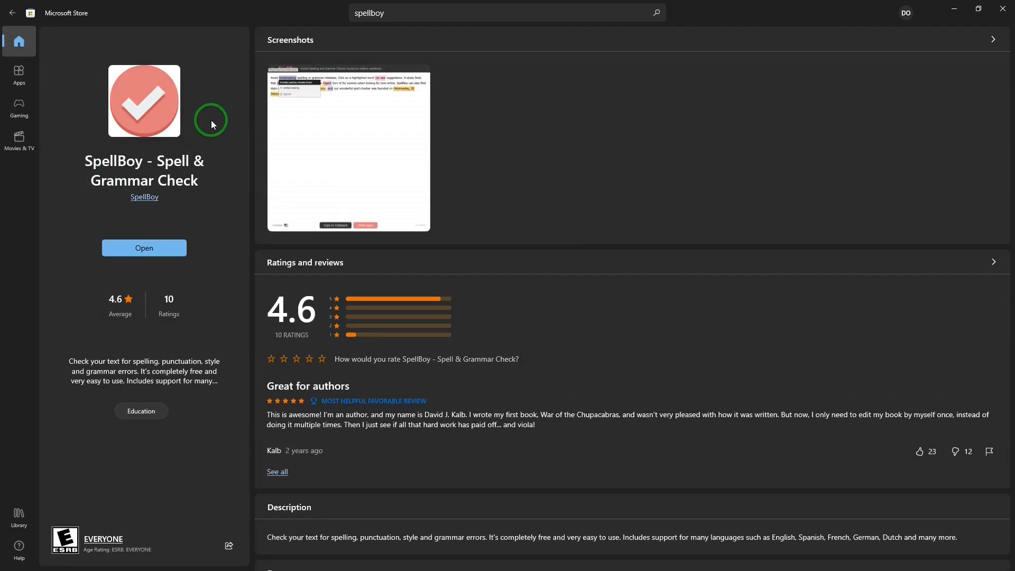
mouse_move(82, 239)
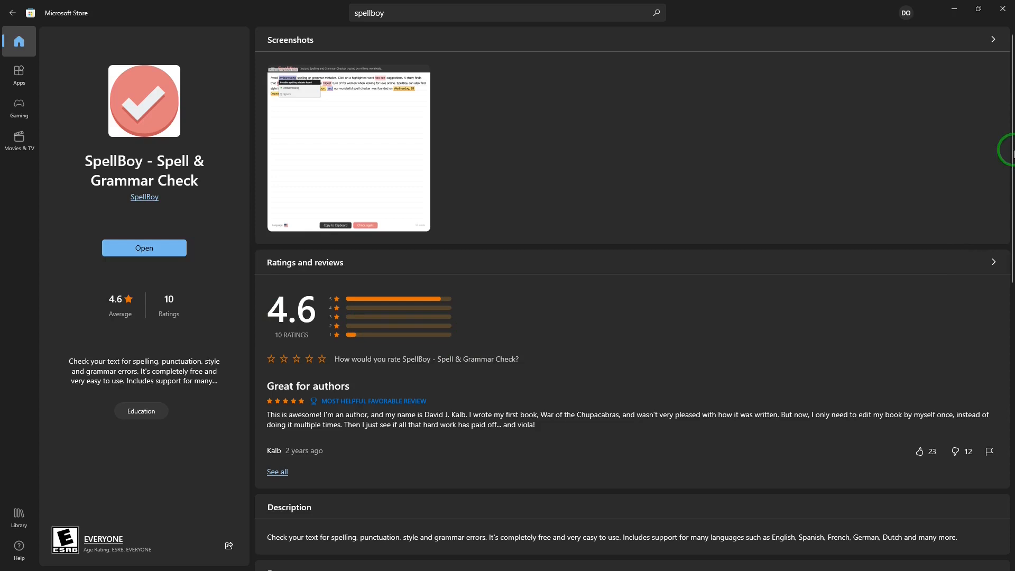
scroll("down", 3)
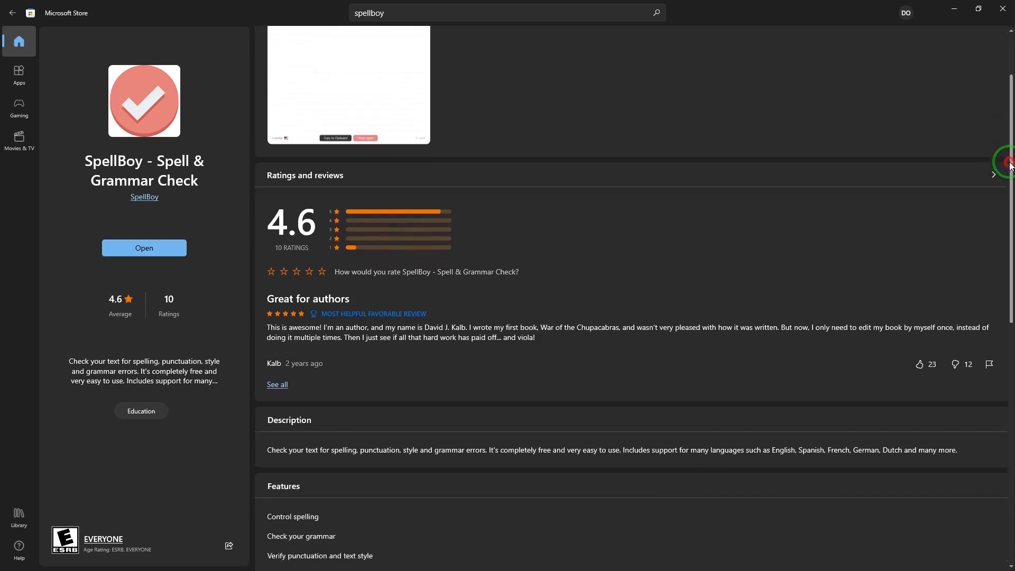
scroll("down", 3)
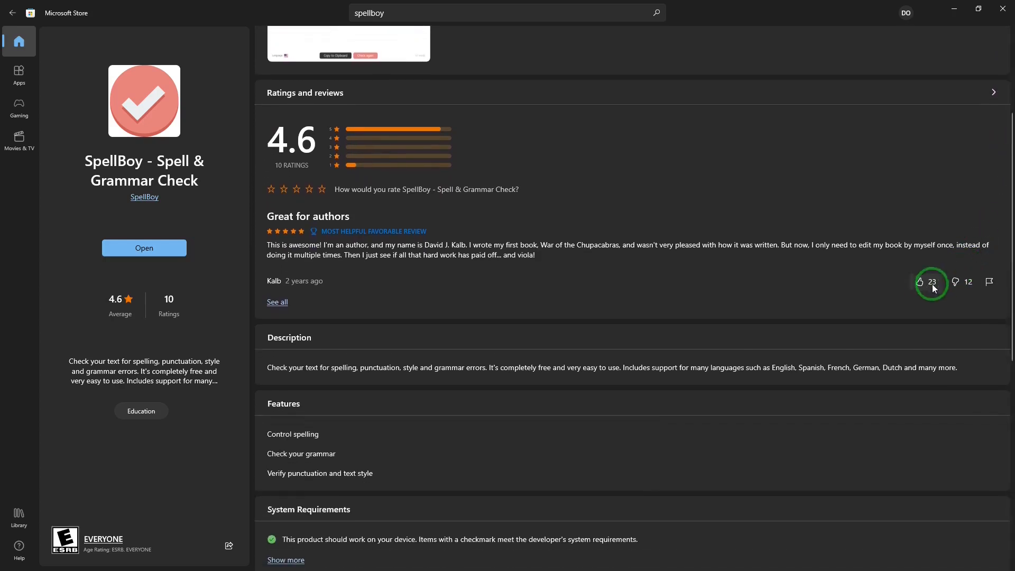
scroll("down", 3)
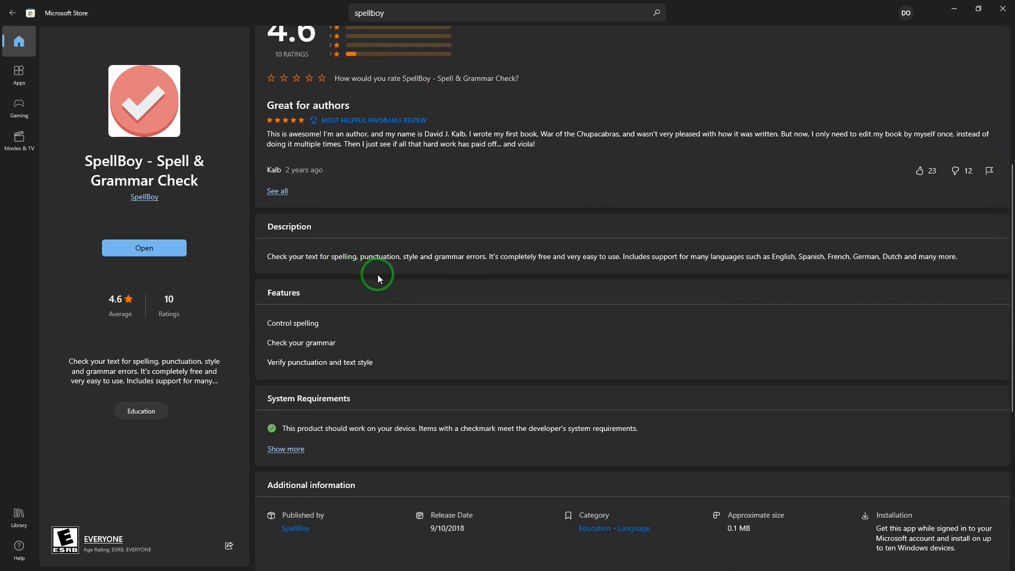
mouse_move(451, 272)
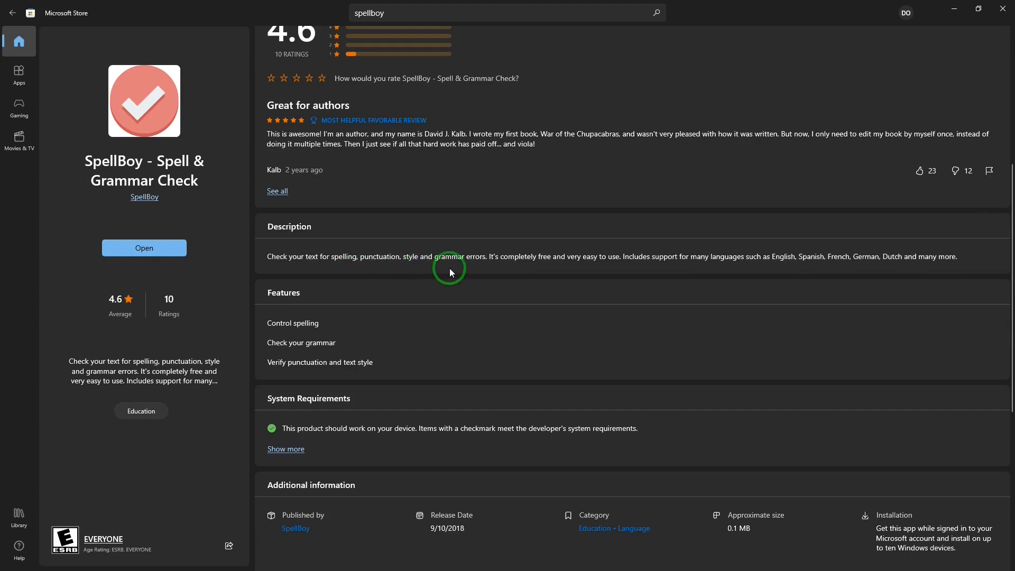
mouse_move(780, 302)
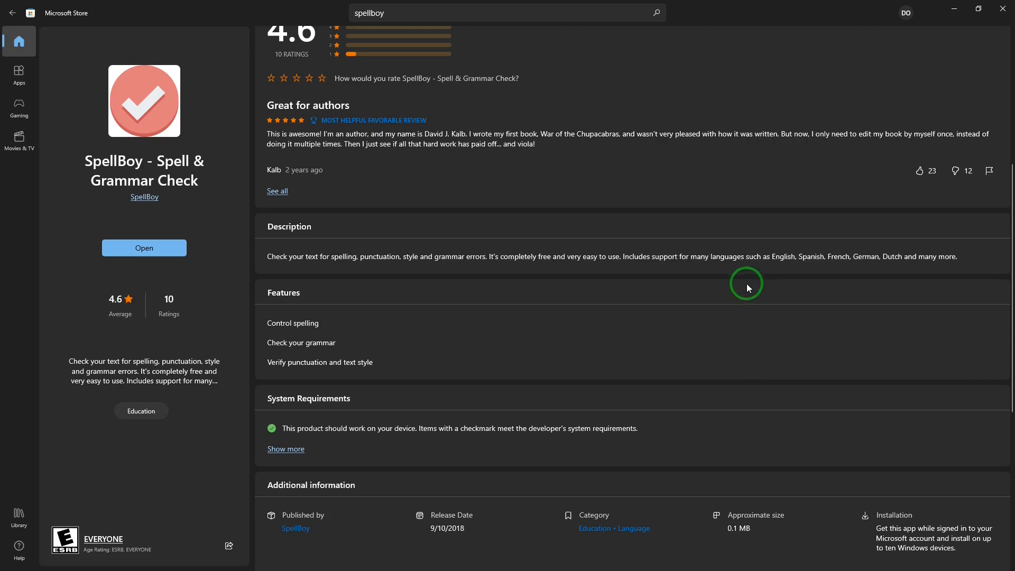
mouse_move(816, 276)
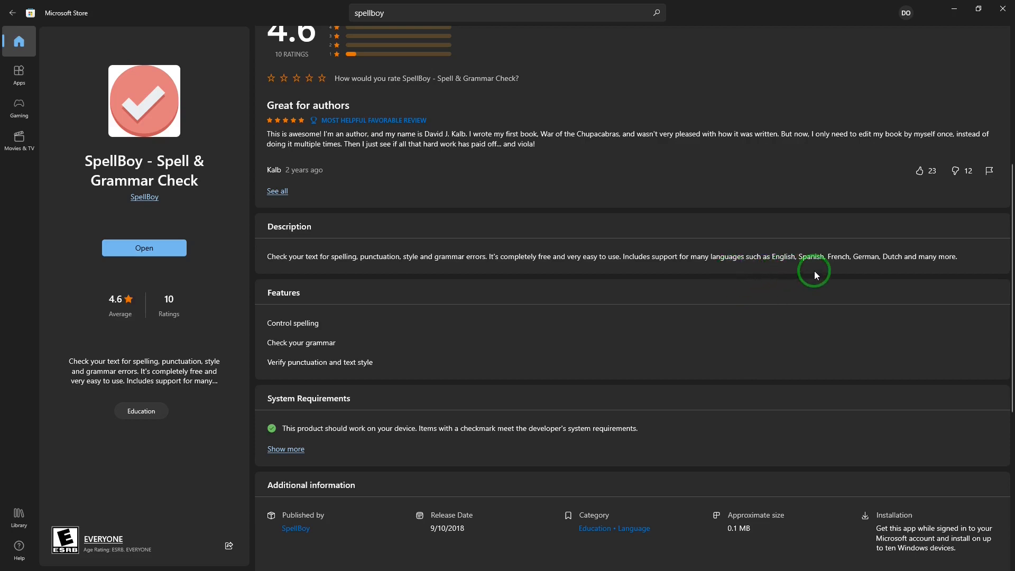
mouse_move(928, 269)
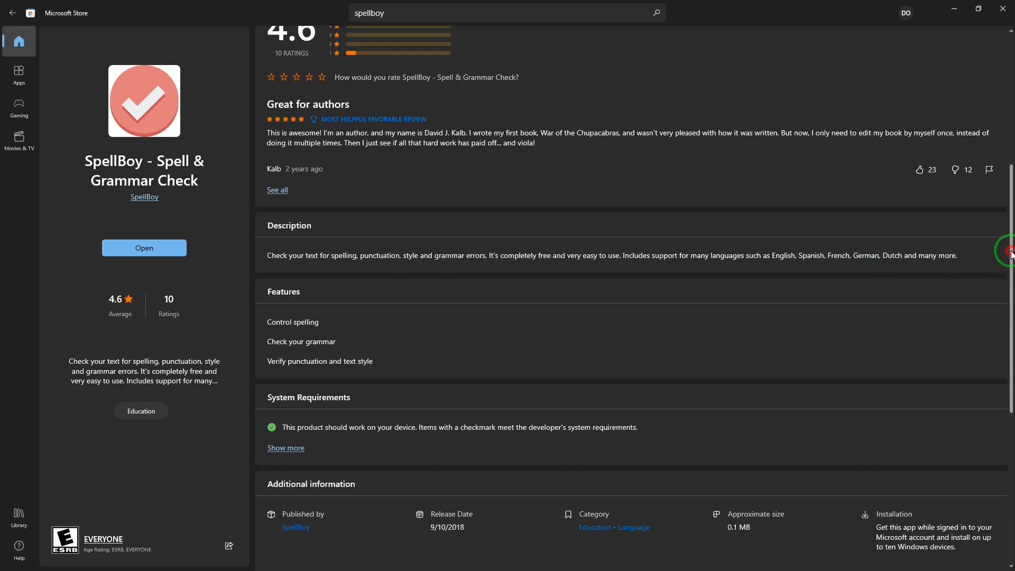
scroll("down", 3)
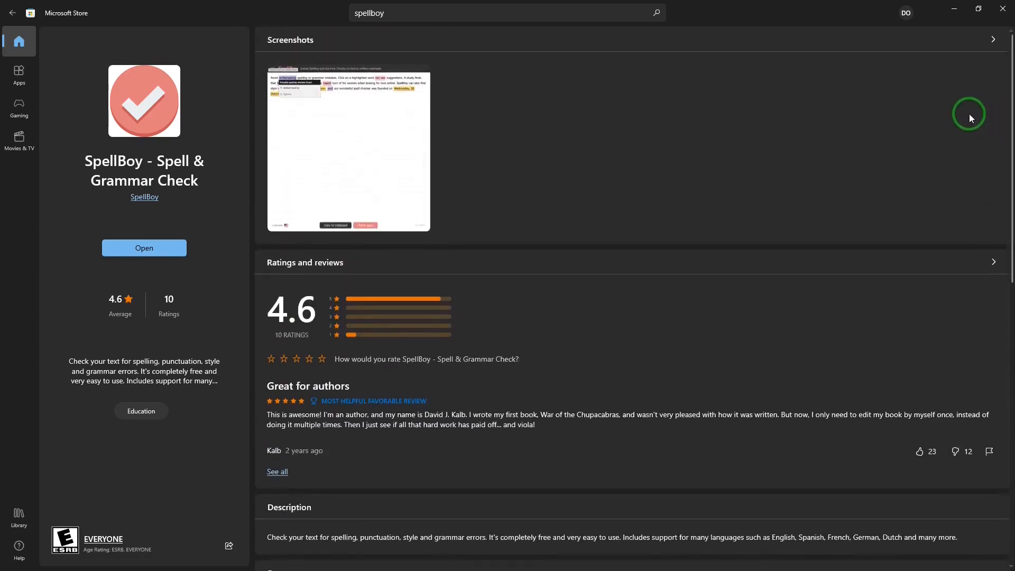
mouse_move(1008, 29)
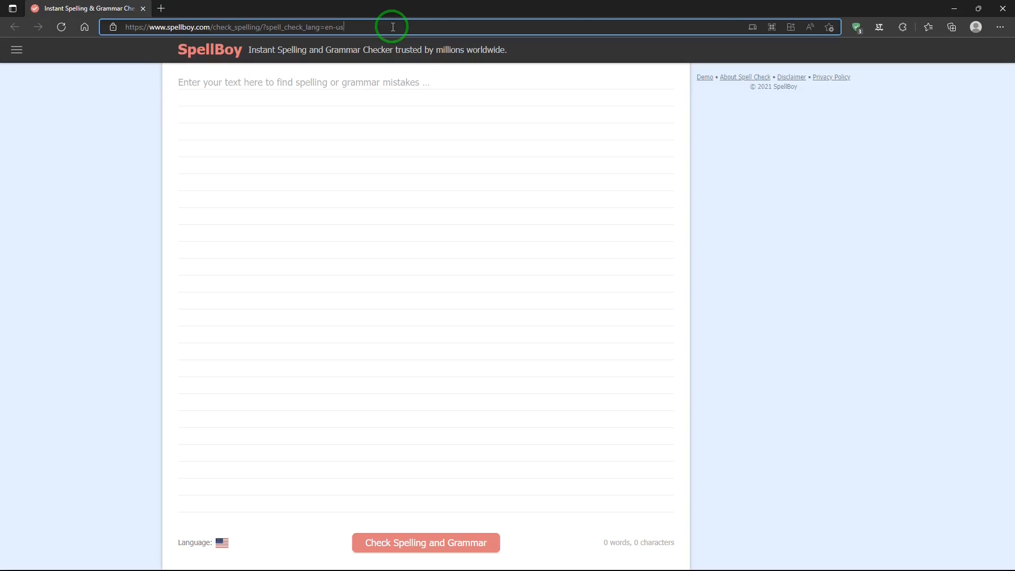
Launch the SpellBoy web checker in the browser, ready for text entry
left_click(425, 542)
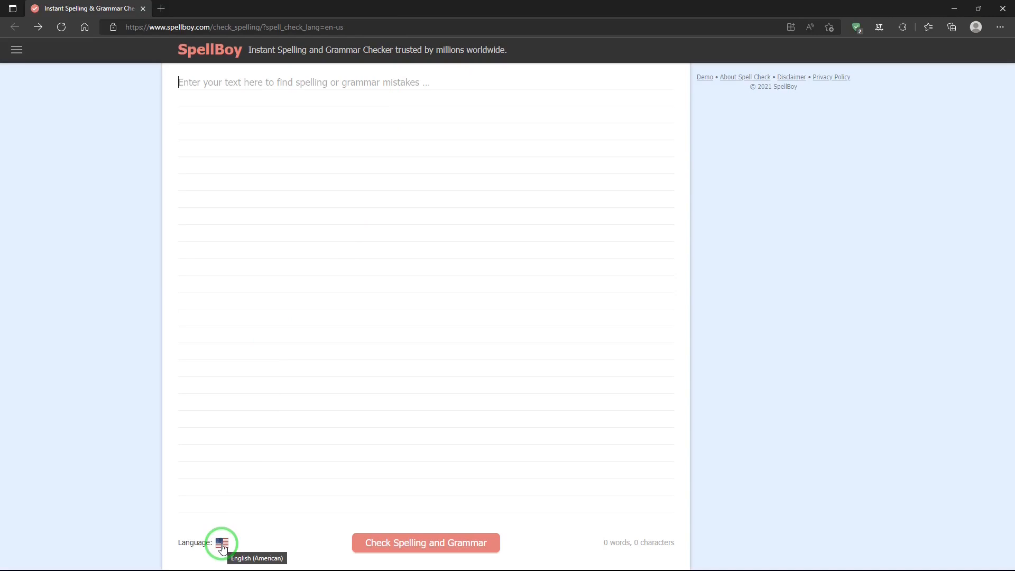
left_click(223, 543)
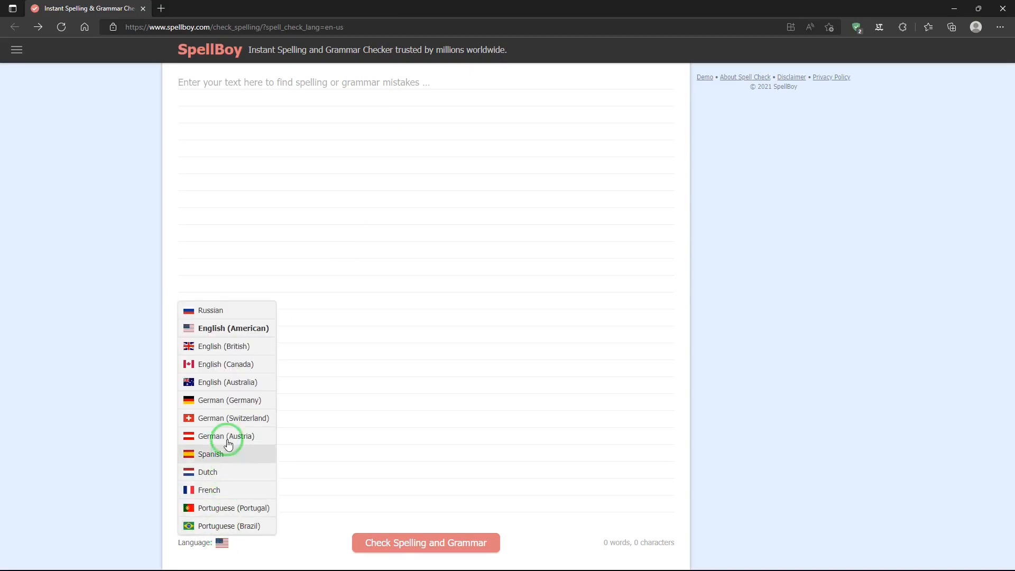
left_click(228, 329)
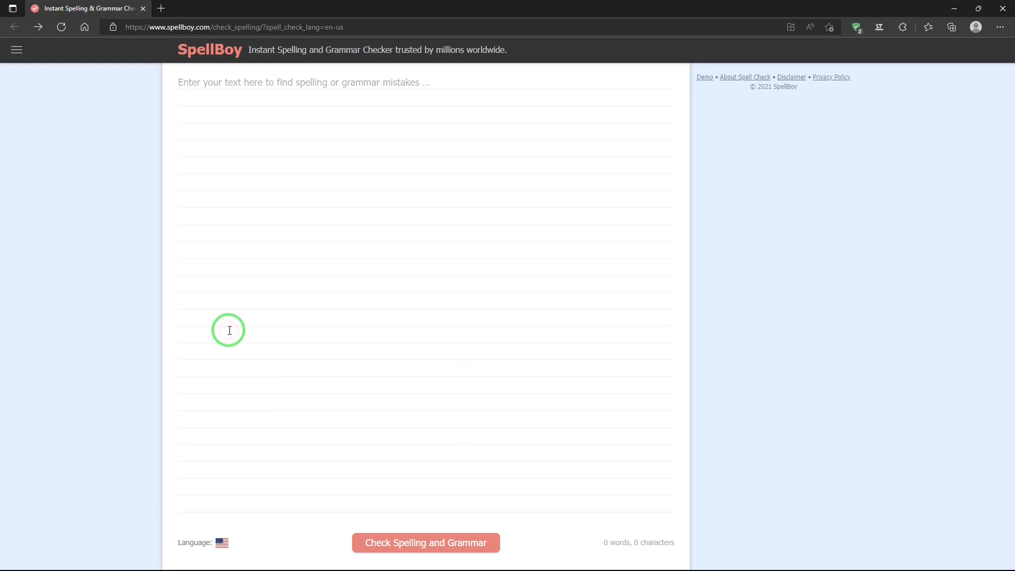
mouse_move(801, 251)
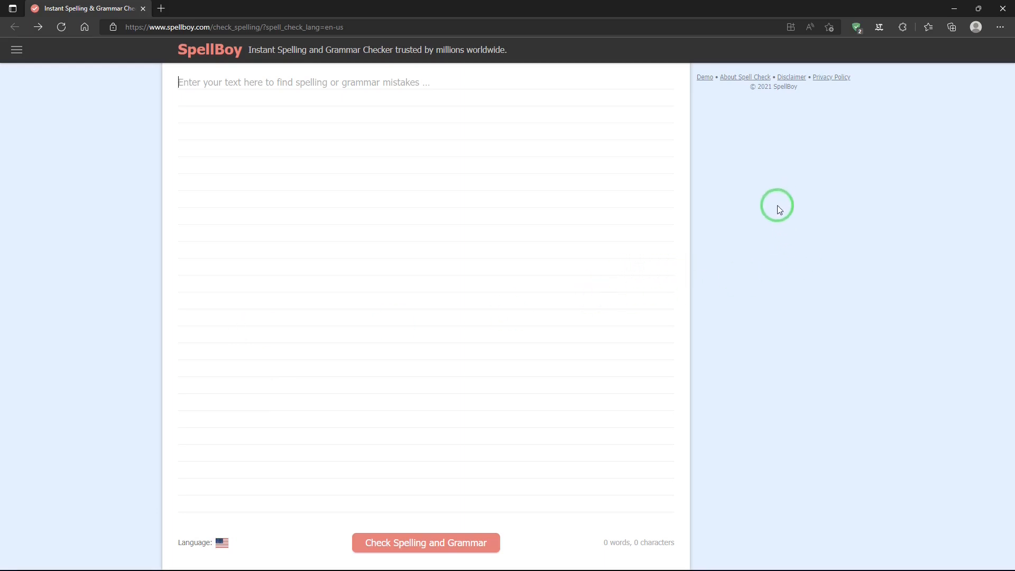
left_click(704, 77)
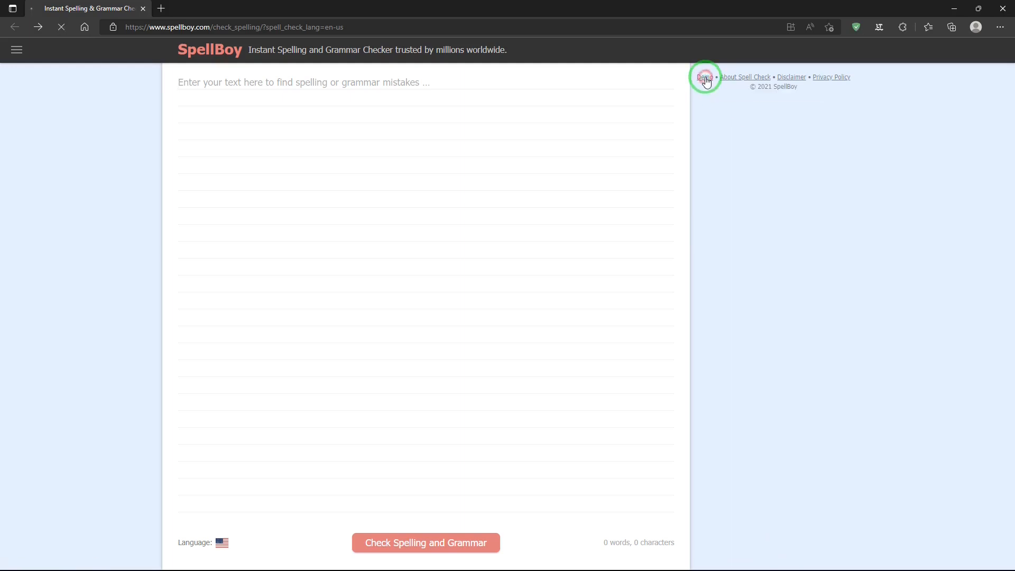
Load the Demo text showing the seven highlighted errors
left_click(704, 78)
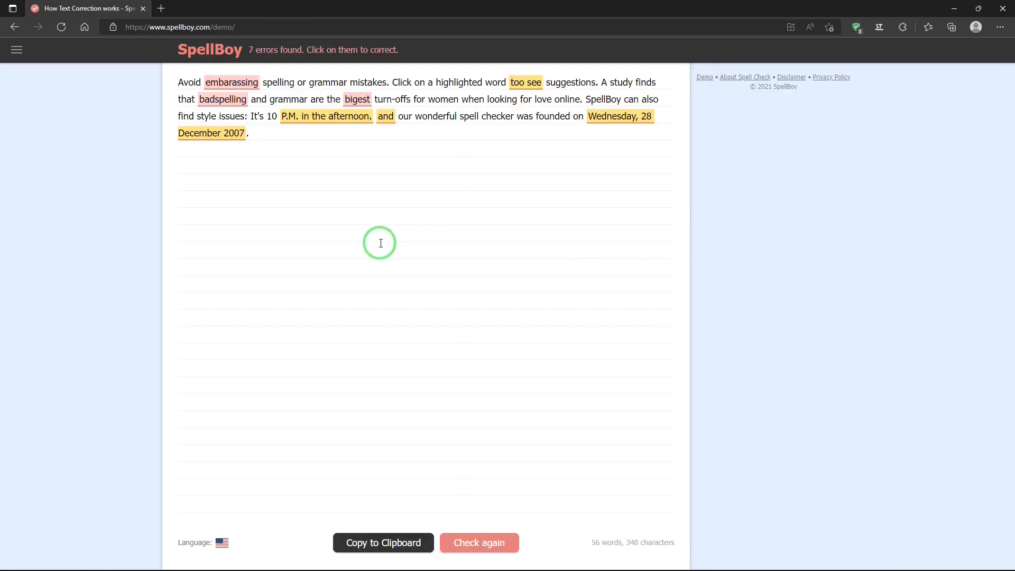
mouse_move(380, 243)
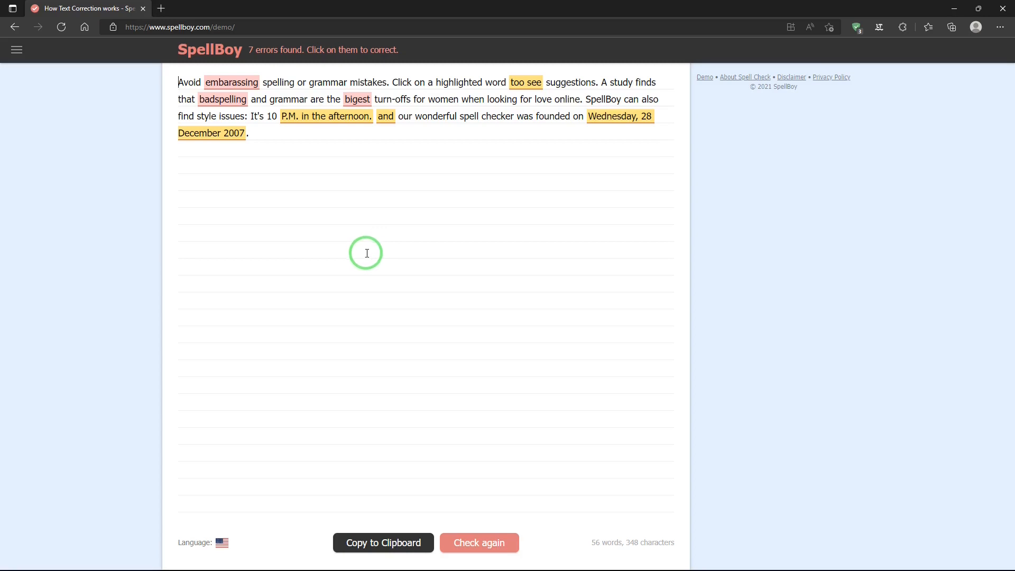
mouse_move(366, 254)
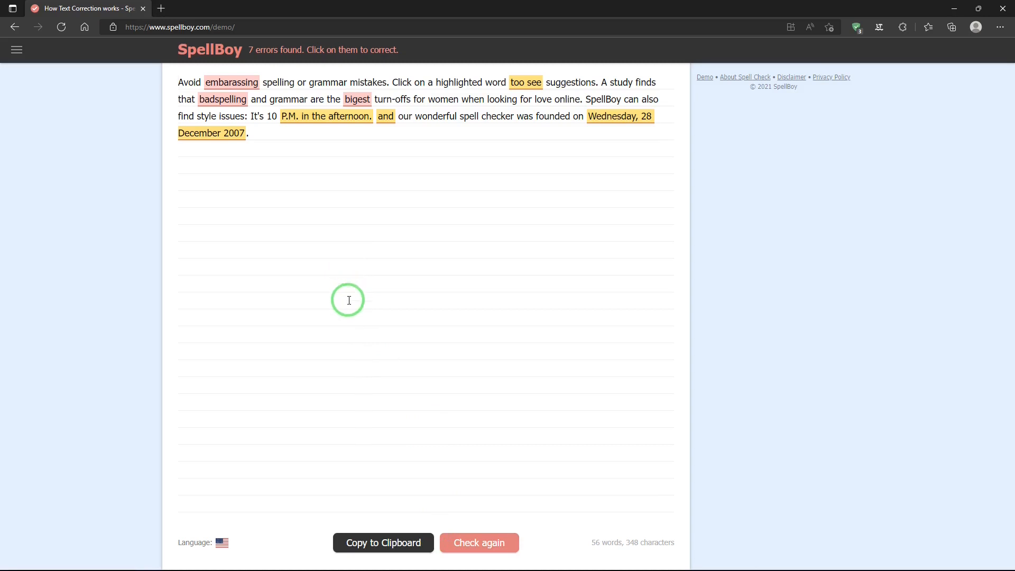
mouse_move(292, 174)
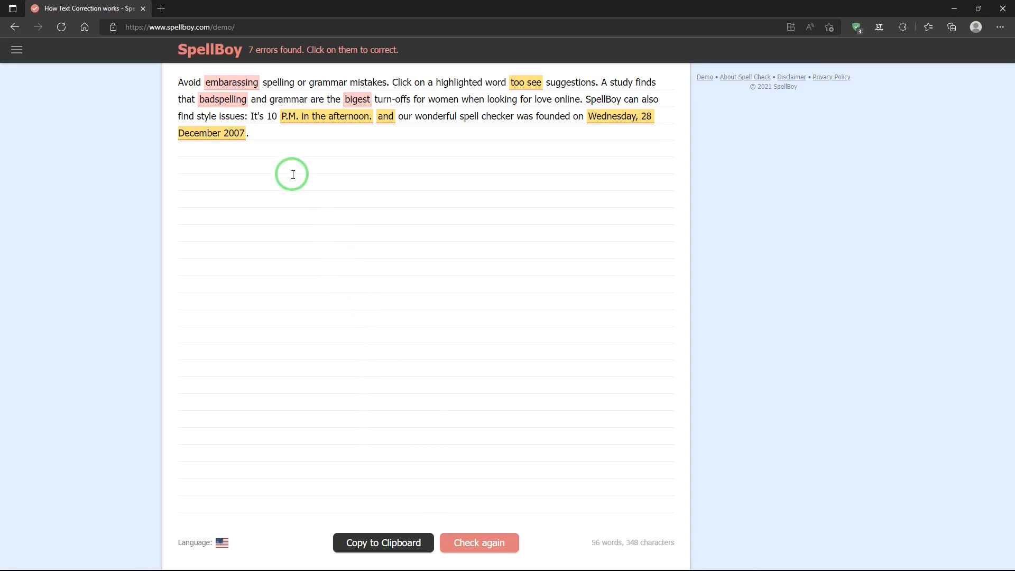
mouse_move(299, 176)
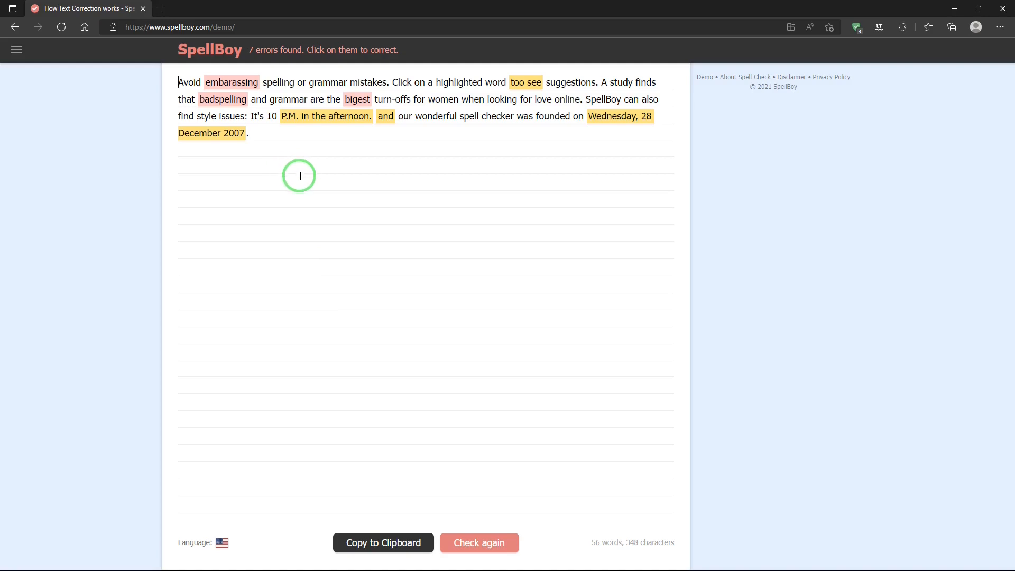
mouse_move(421, 90)
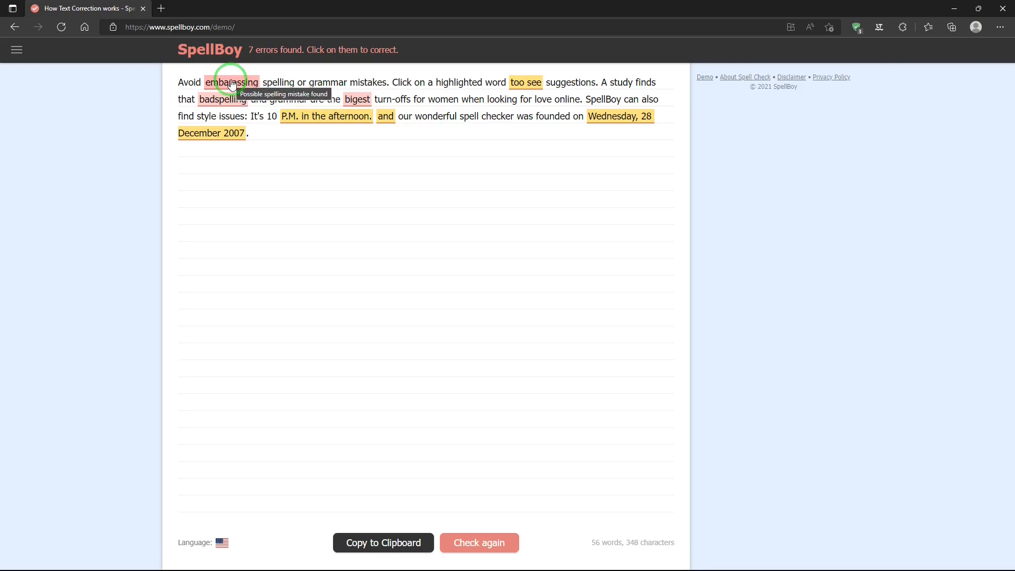
Listen to the pronunciation of 'embarrassing', then replace 'embarassing' with it
left_click(232, 83)
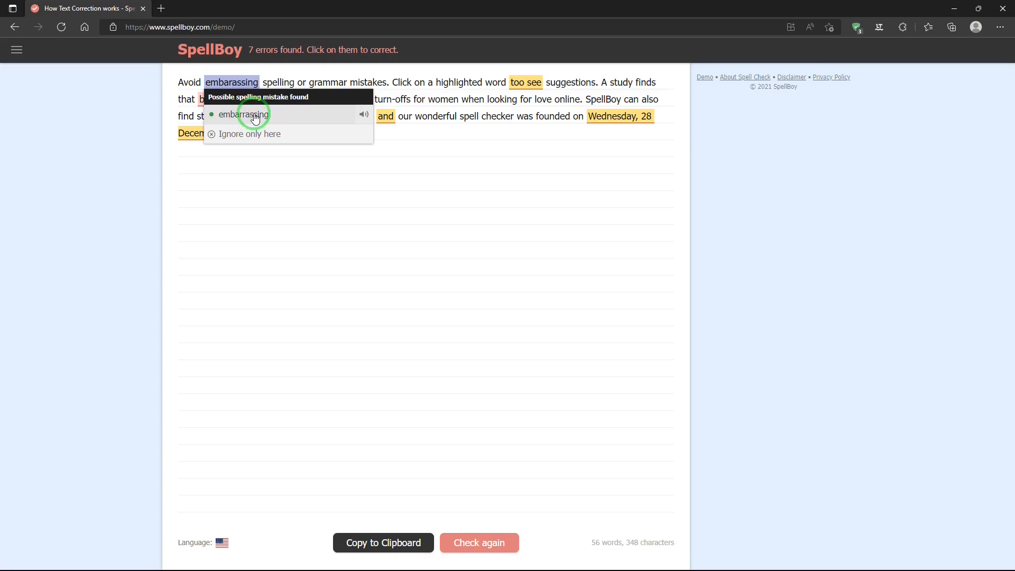
mouse_move(364, 114)
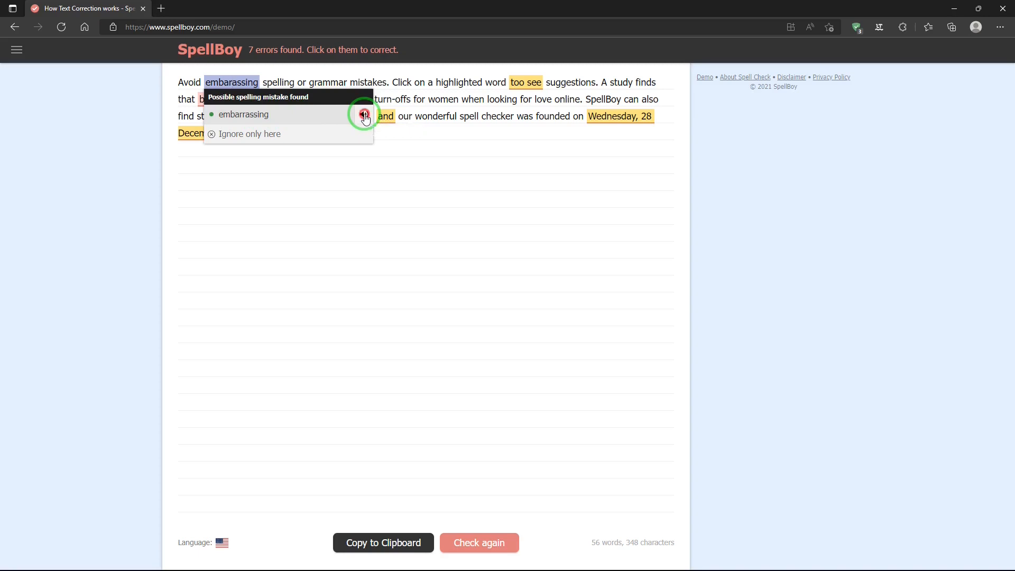
left_click(363, 117)
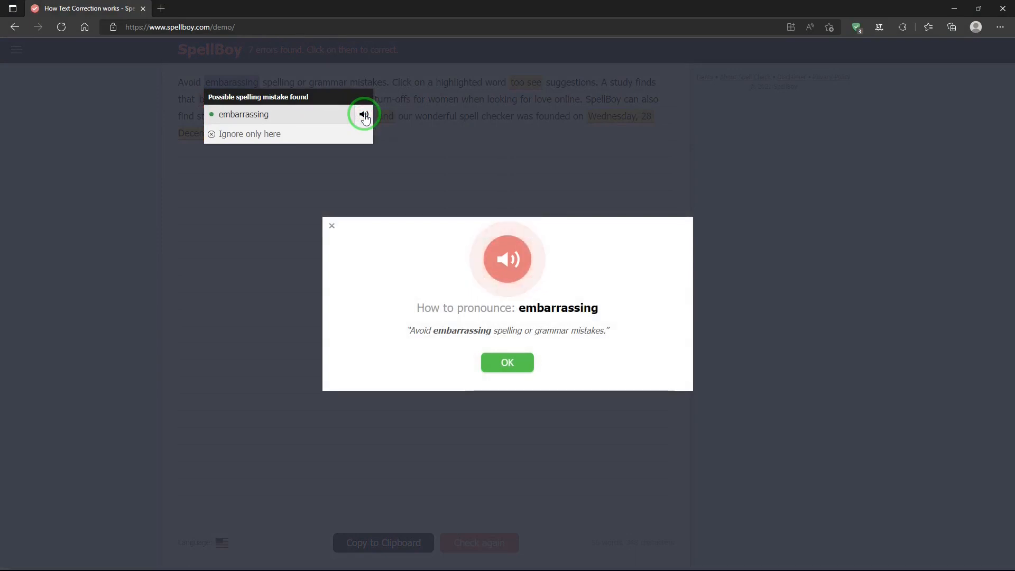
left_click(507, 361)
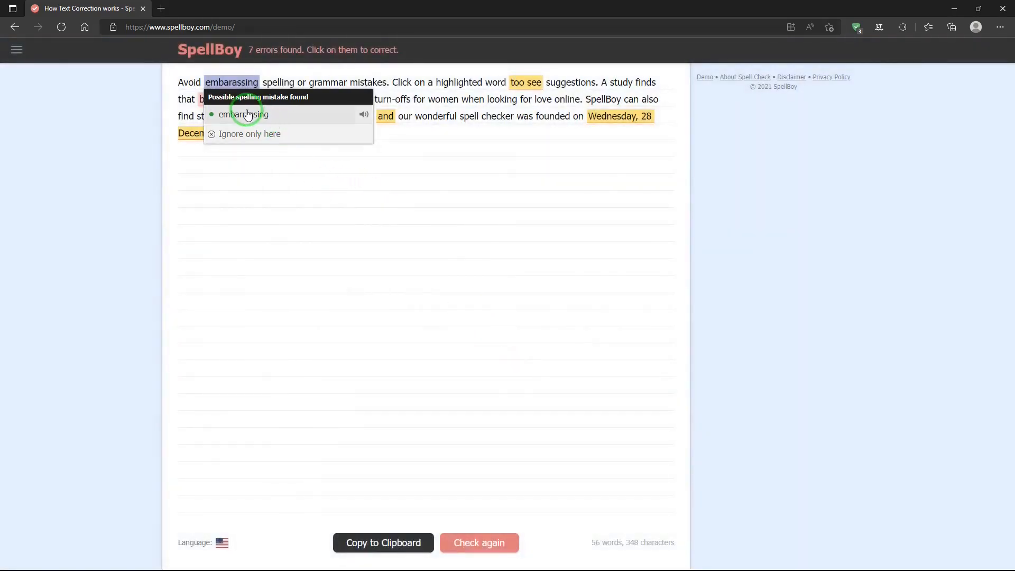
left_click(244, 114)
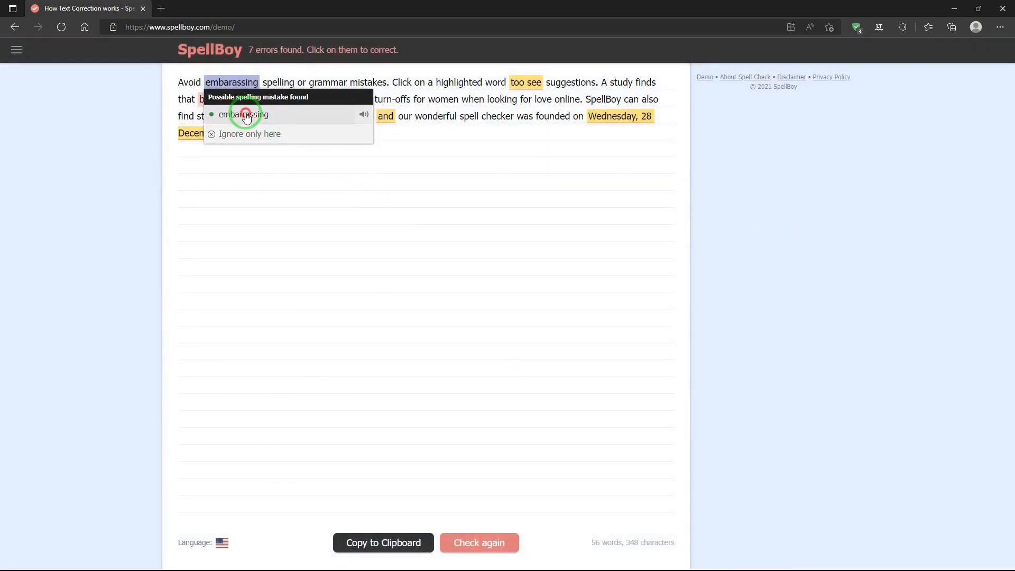
left_click(243, 114)
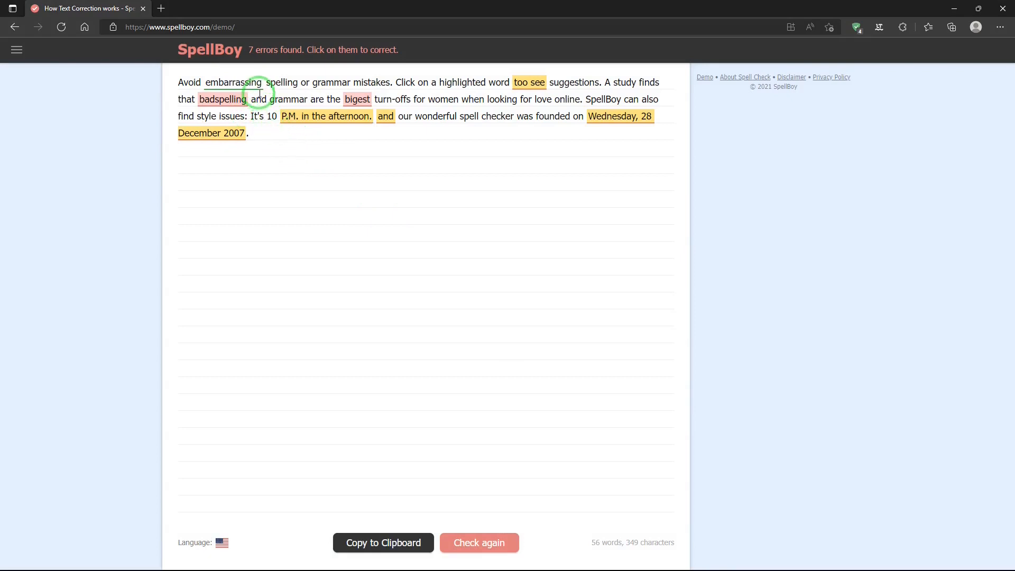
Fix 'too see' to 'to see', plus 'badspelling' and 'bigest' to 'biggest'
left_click(529, 83)
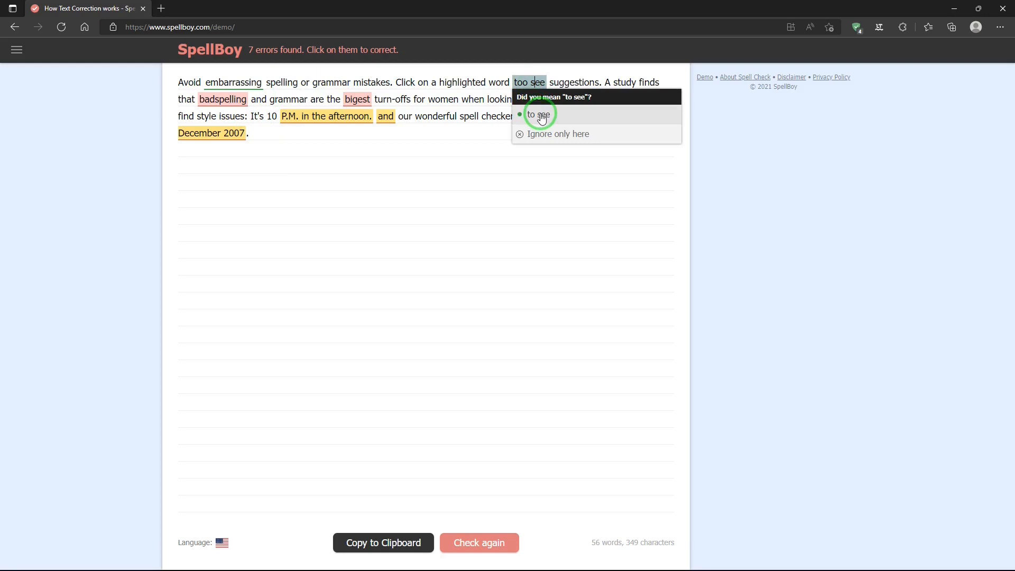
left_click(539, 115)
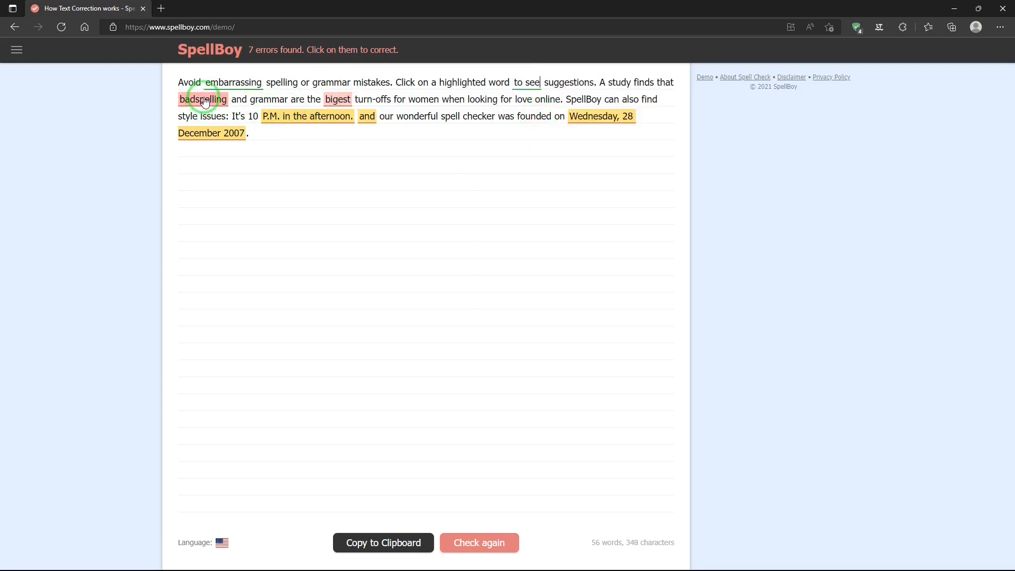
left_click(203, 98)
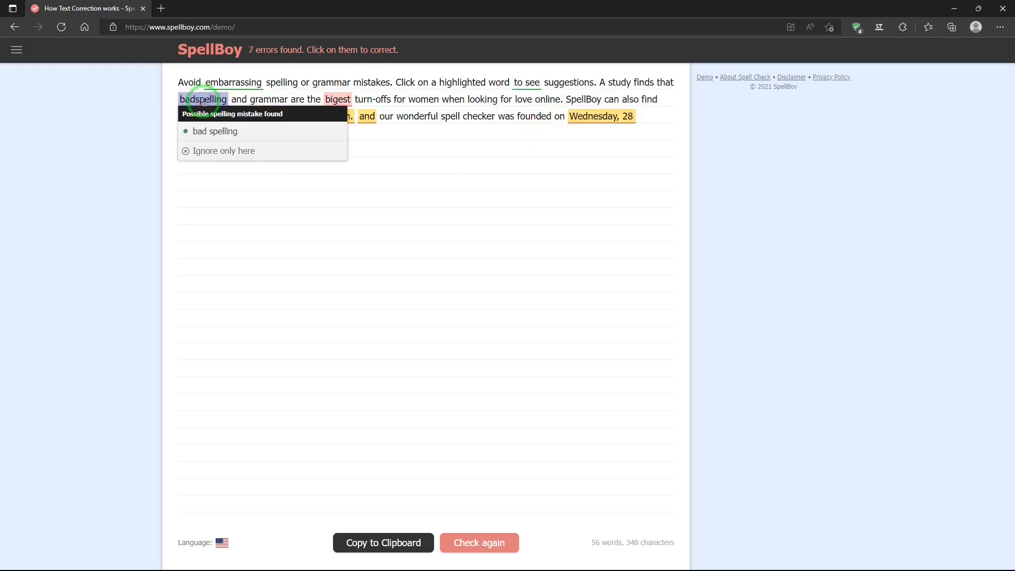
mouse_move(218, 156)
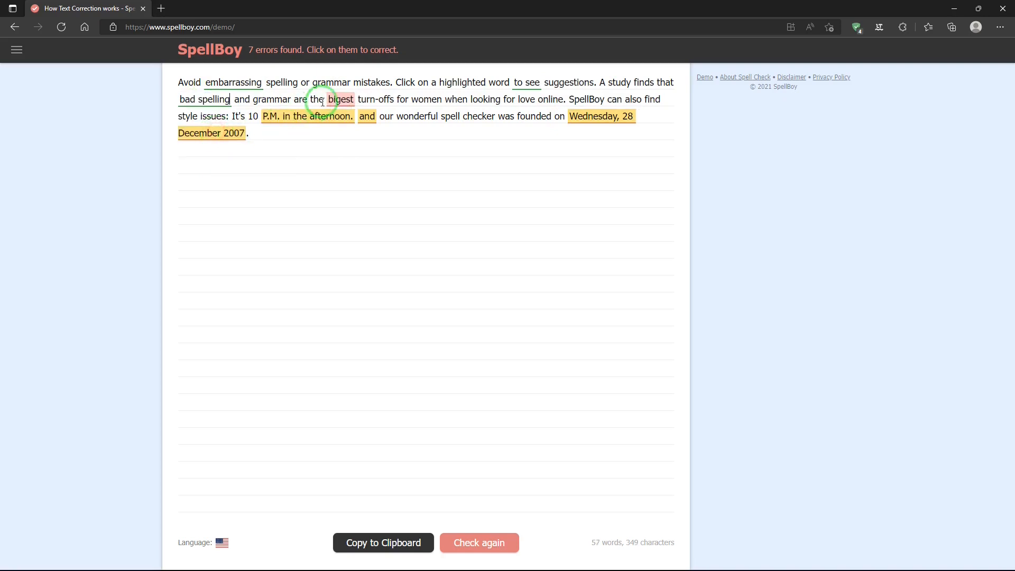
left_click(340, 99)
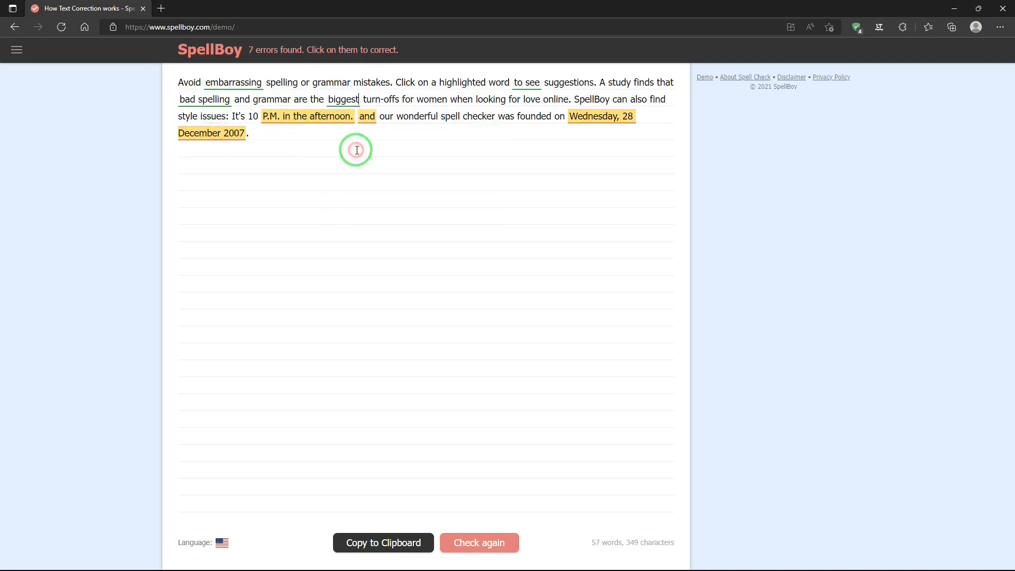
Shorten the time phrase to '10 P.M.' and capitalize 'And'
left_click(306, 115)
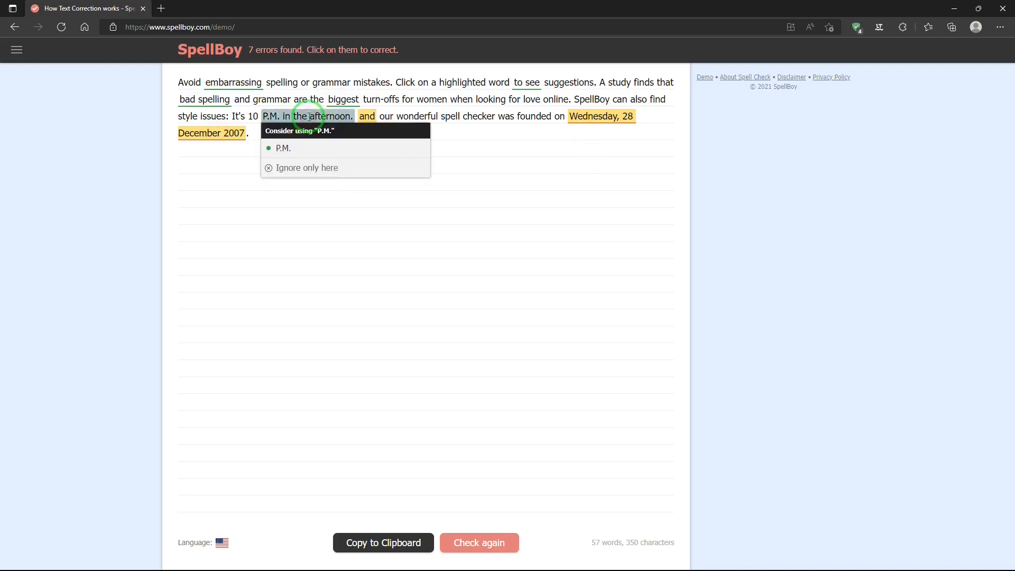
left_click(283, 148)
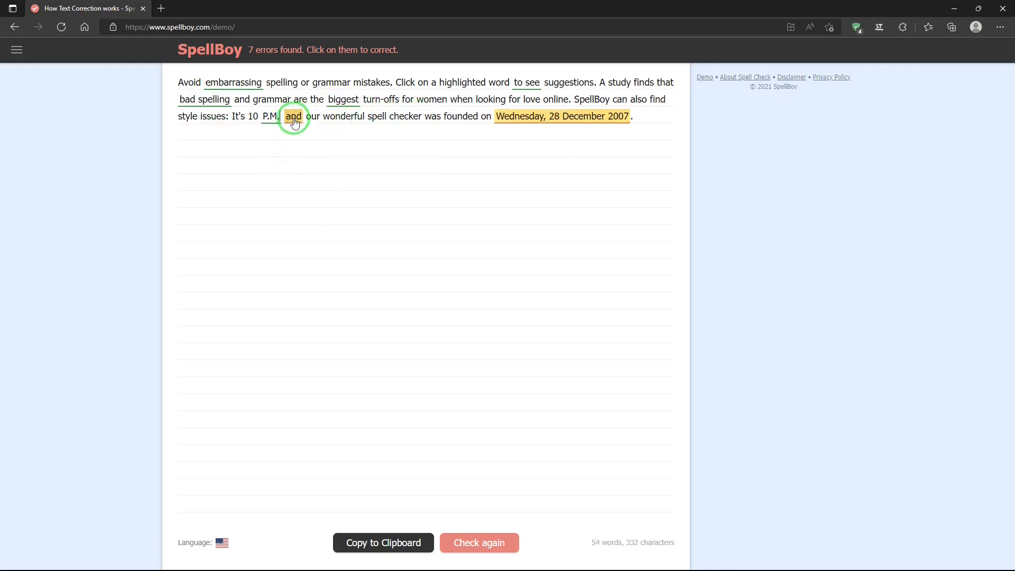
left_click(293, 116)
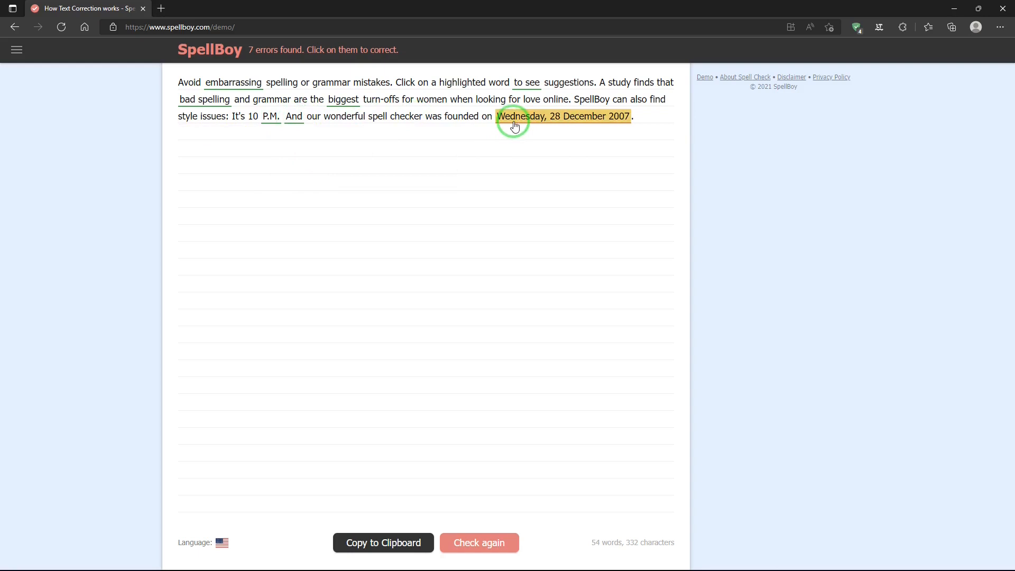
Read the date warning and change Wednesday to Friday in the founding date
left_click(562, 116)
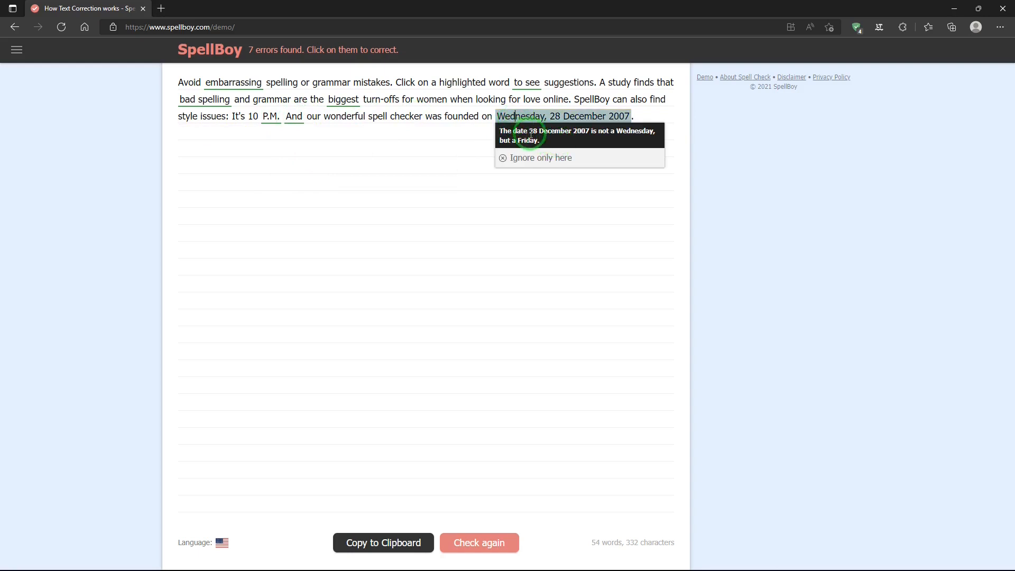
mouse_move(593, 141)
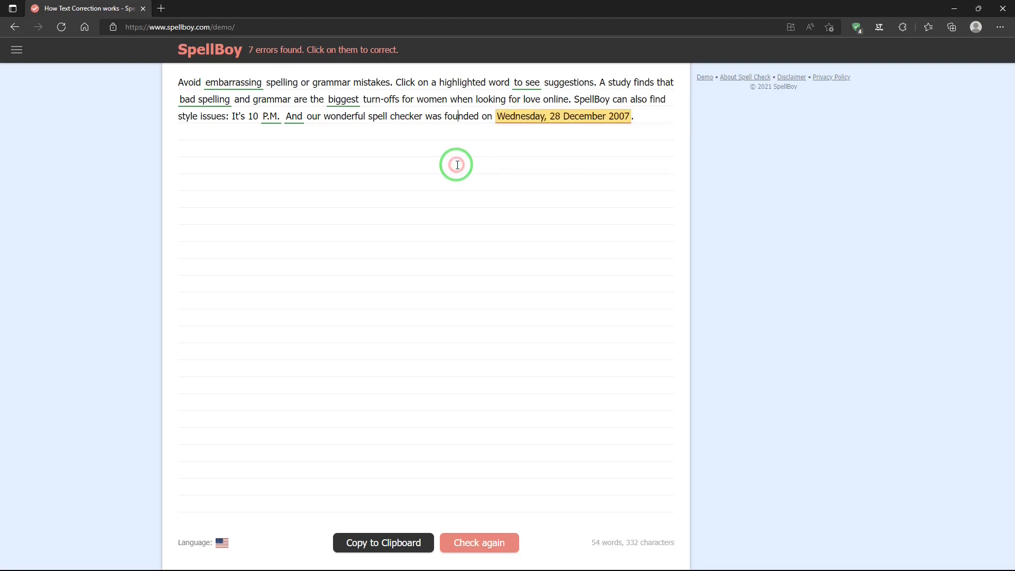
mouse_move(447, 264)
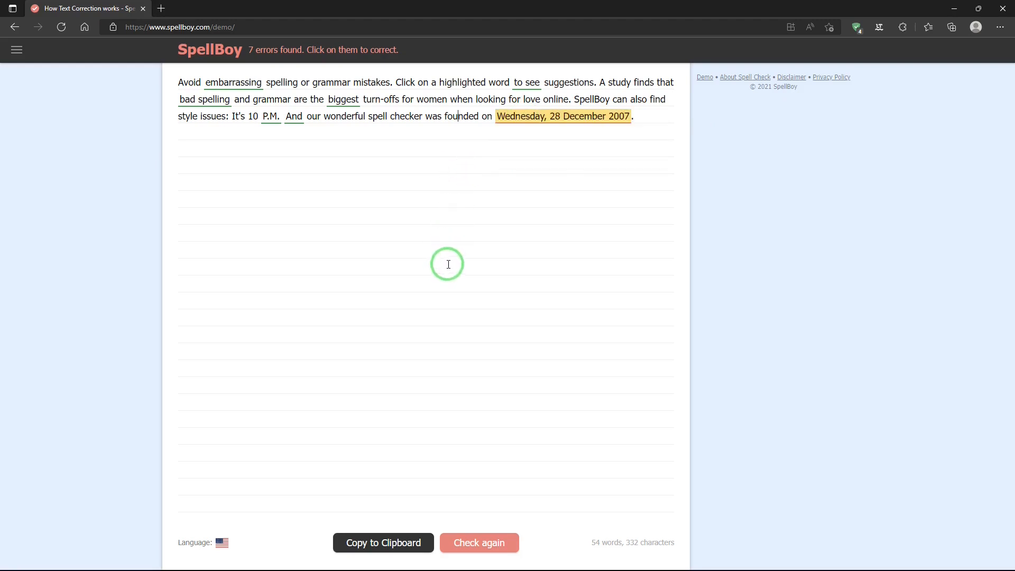
left_click(499, 116)
type("F")
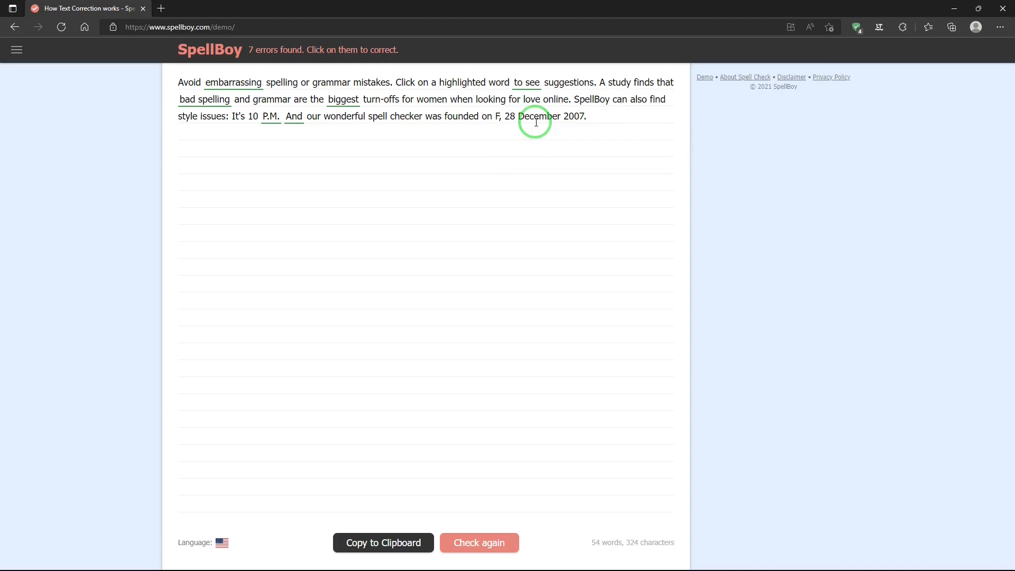
left_click(498, 116)
type("riday")
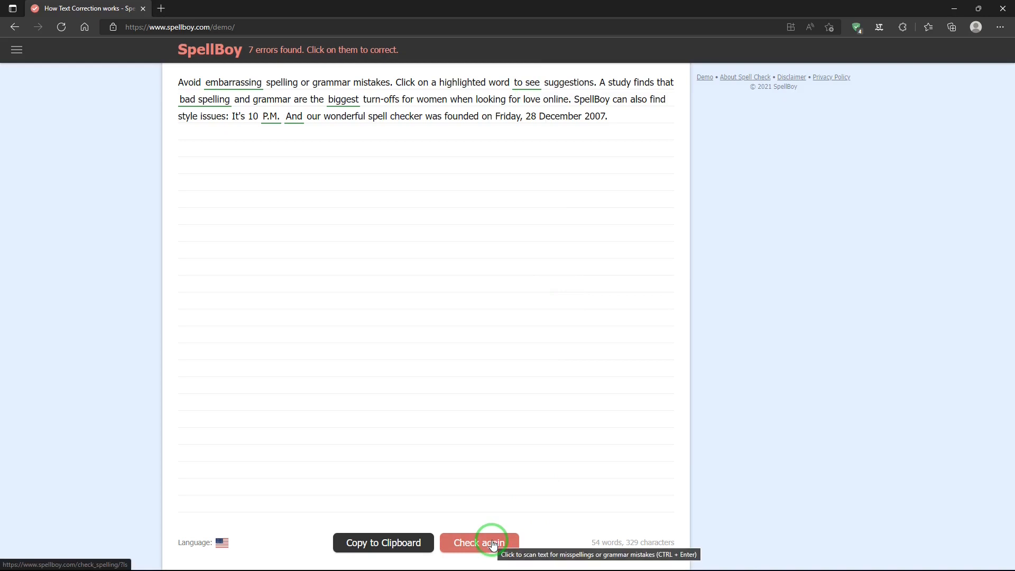
Recheck the text and ignore the passive-voice note on 'was founded' only here
left_click(479, 542)
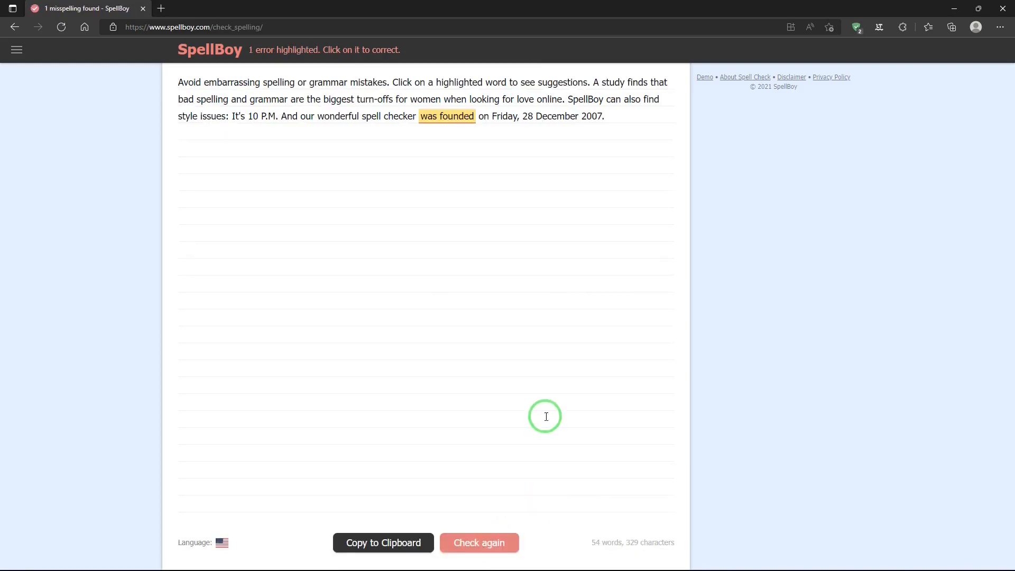
left_click(446, 116)
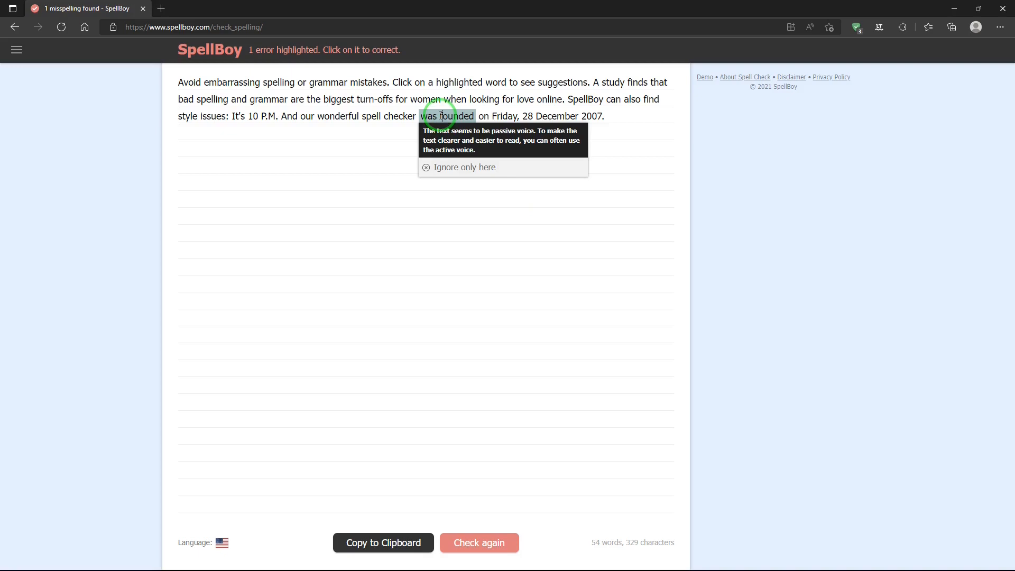
left_click(464, 167)
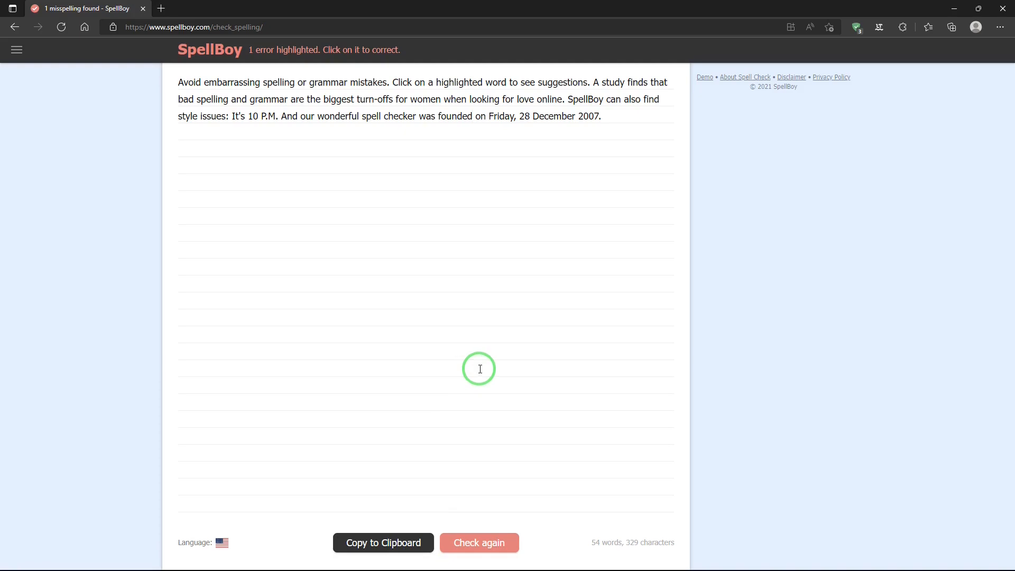
mouse_move(781, 378)
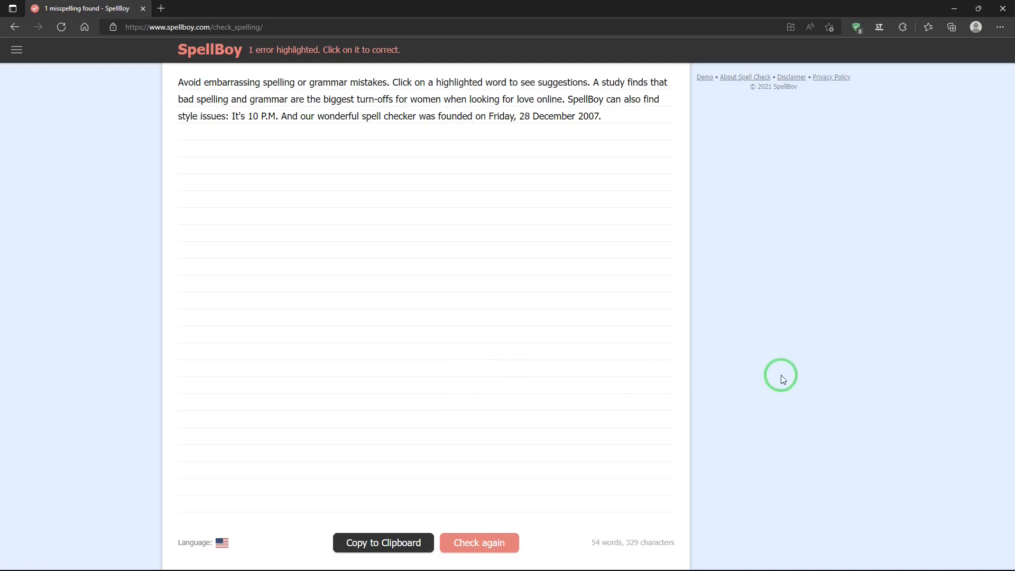